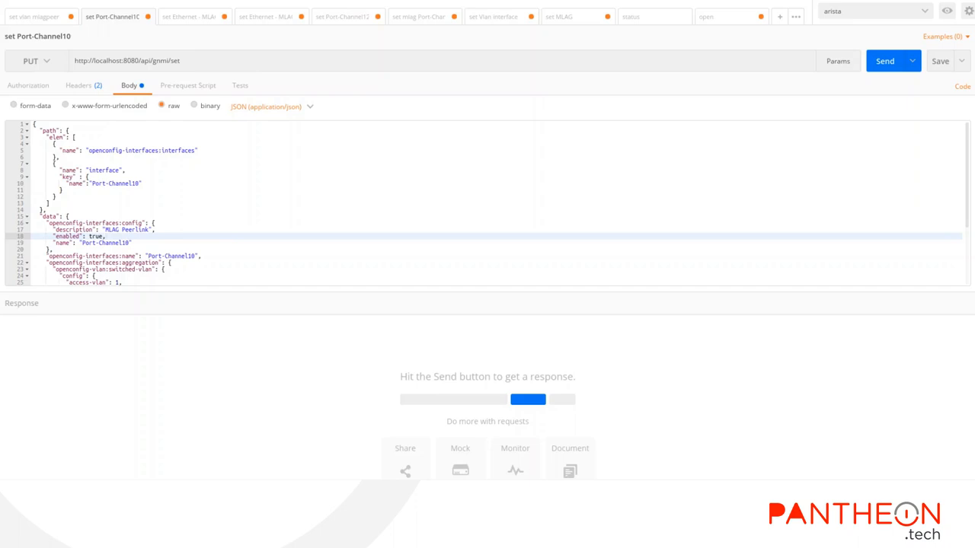
Switch to the 'set Ethernet - MLAG Peerlink member port to Spine' PUT request
click(886, 61)
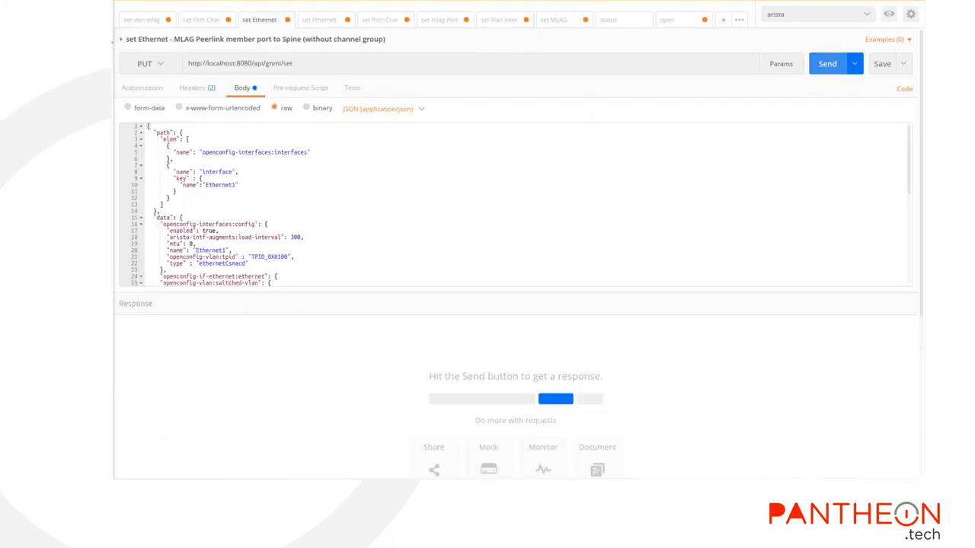
Send the trunk configuration for Ethernet1 and add it to channel-group 10
click(828, 64)
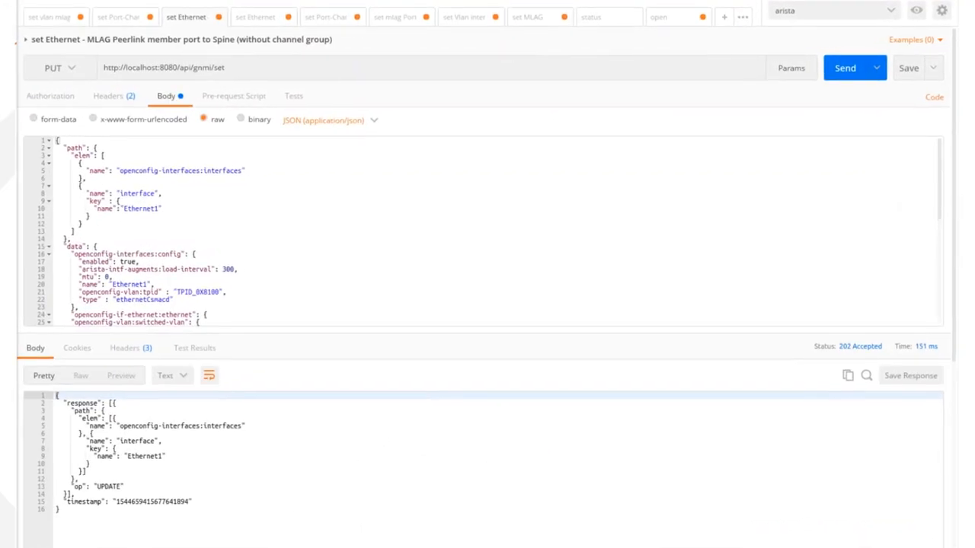
click(256, 15)
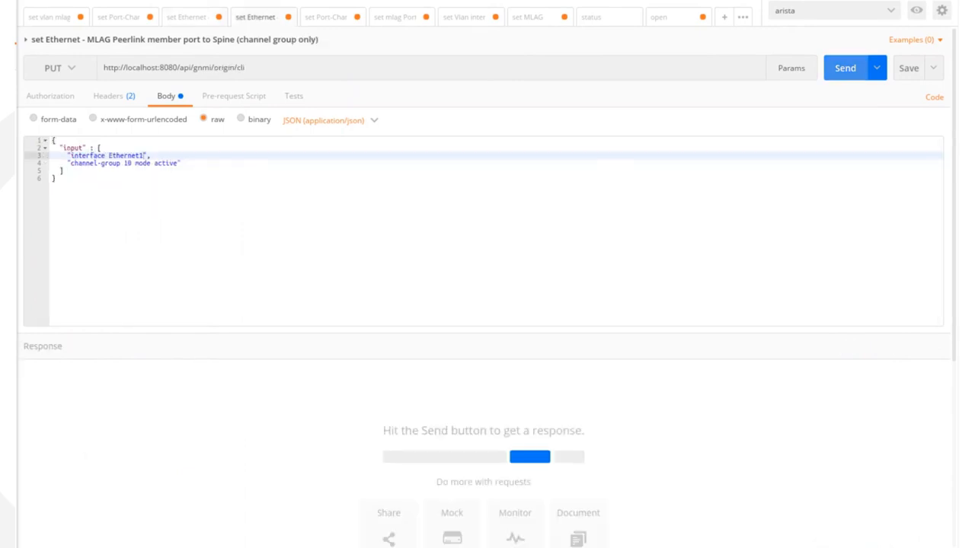
click(844, 67)
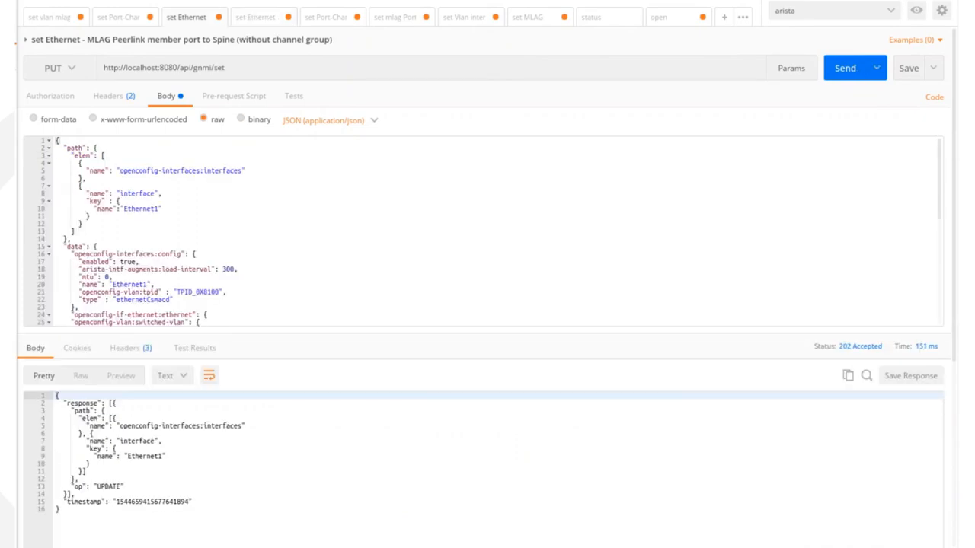
Rename the interface to Ethernet2, send its trunk and channel-group 10 requests, then move to Port-Channel12
click(155, 208)
text(2)
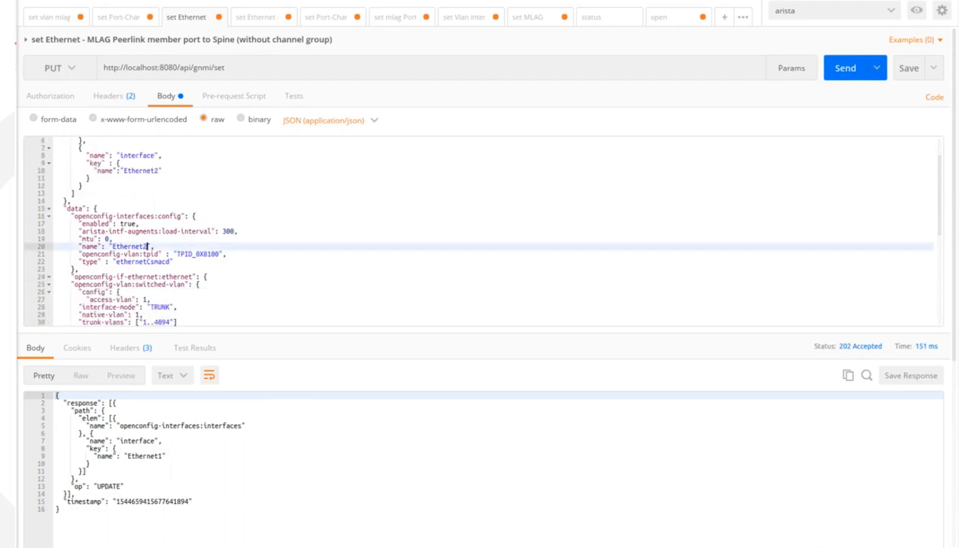
click(844, 67)
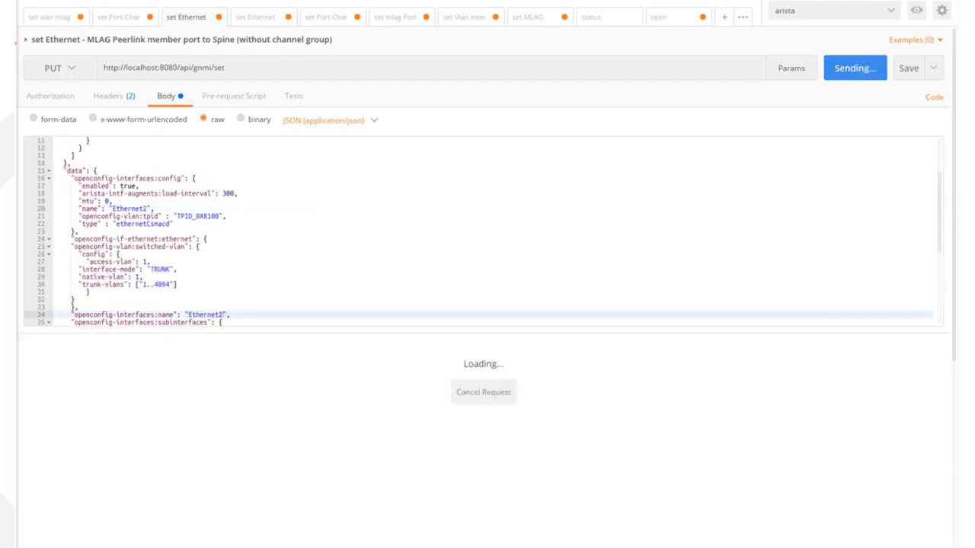
click(256, 15)
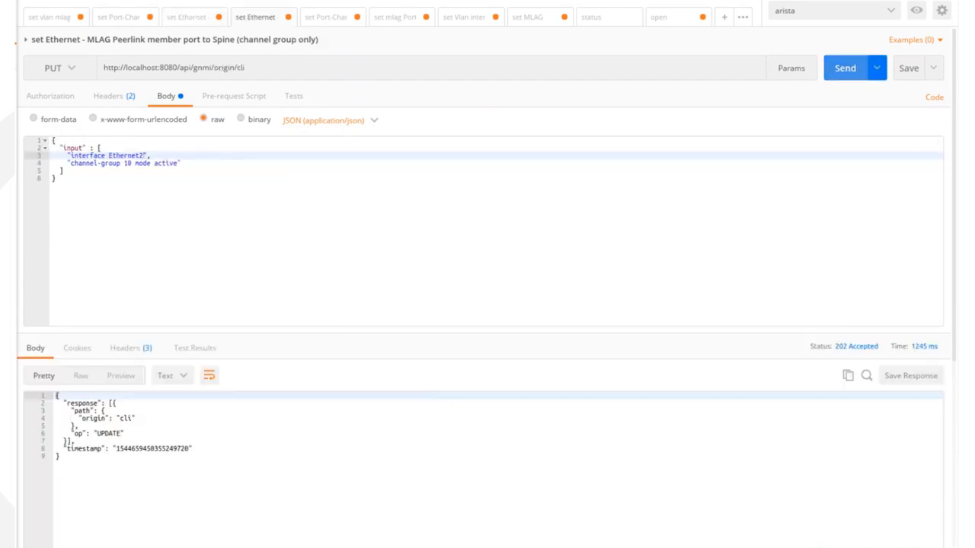
click(335, 12)
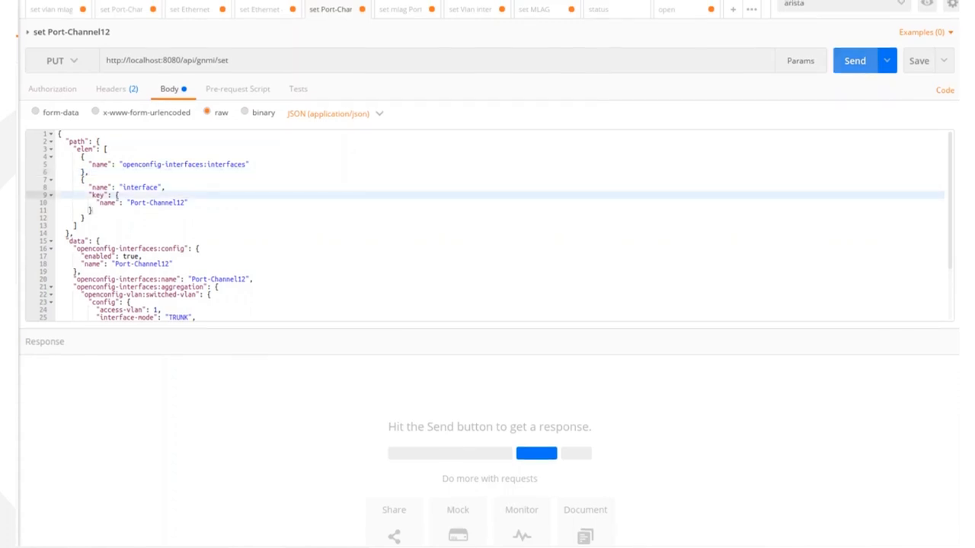
Send set Port-Channel12 as a trunk and assign mlag 12, then return to the member port request
click(856, 61)
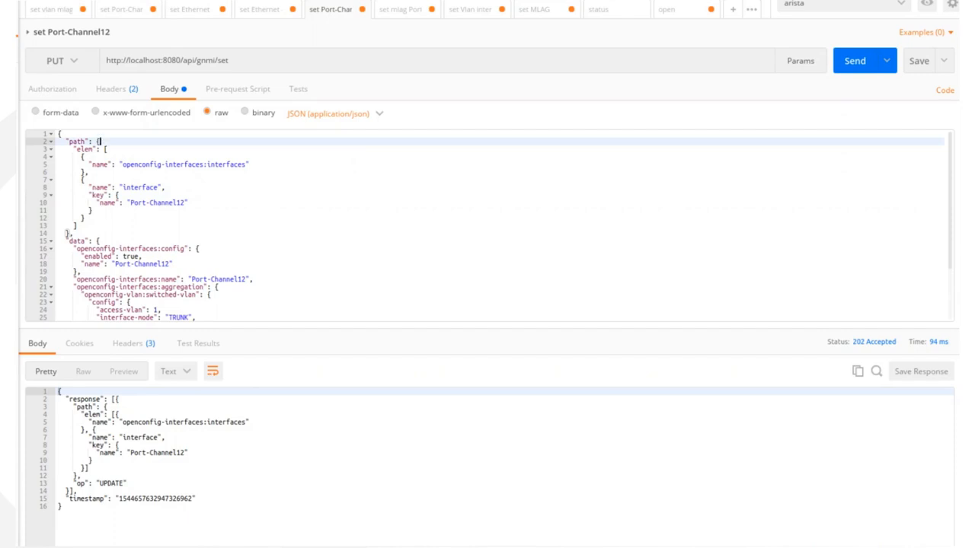
click(405, 9)
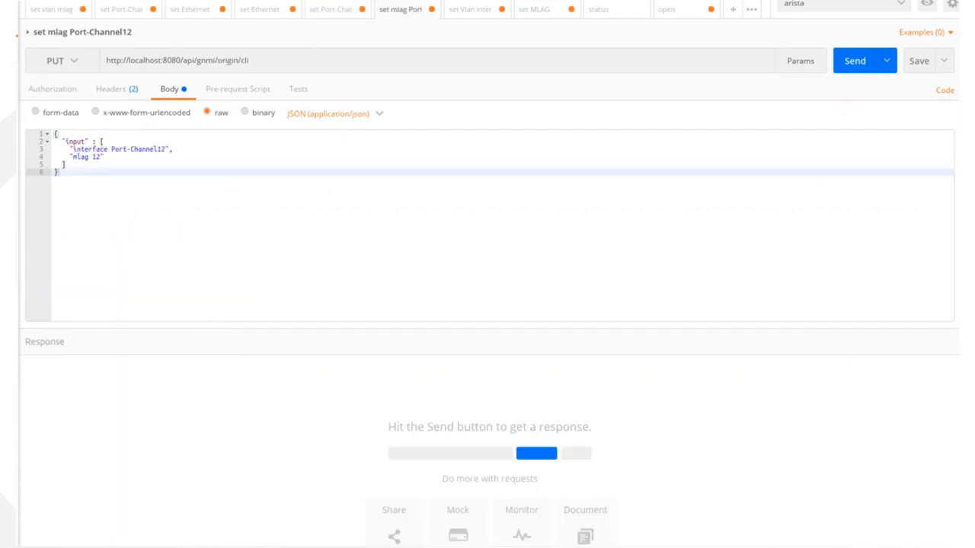
click(864, 61)
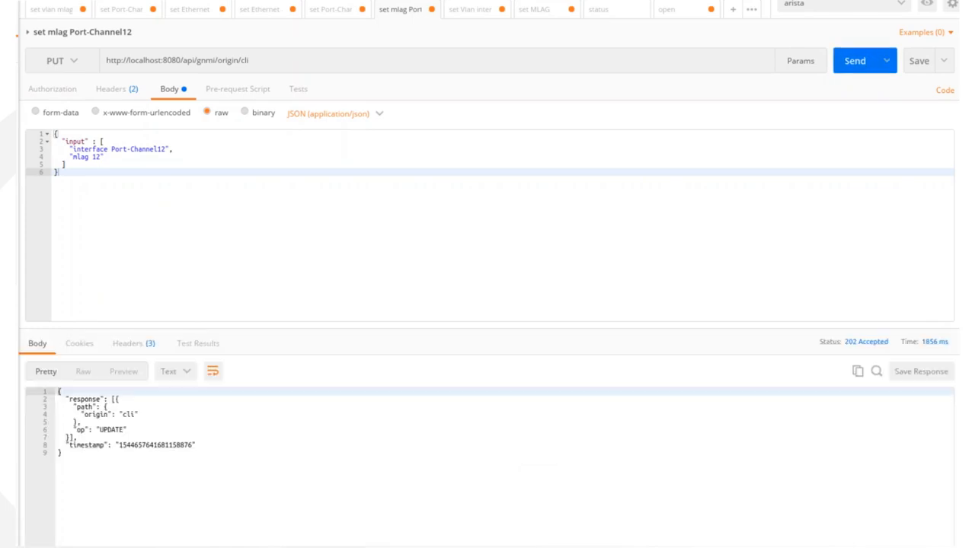
click(261, 9)
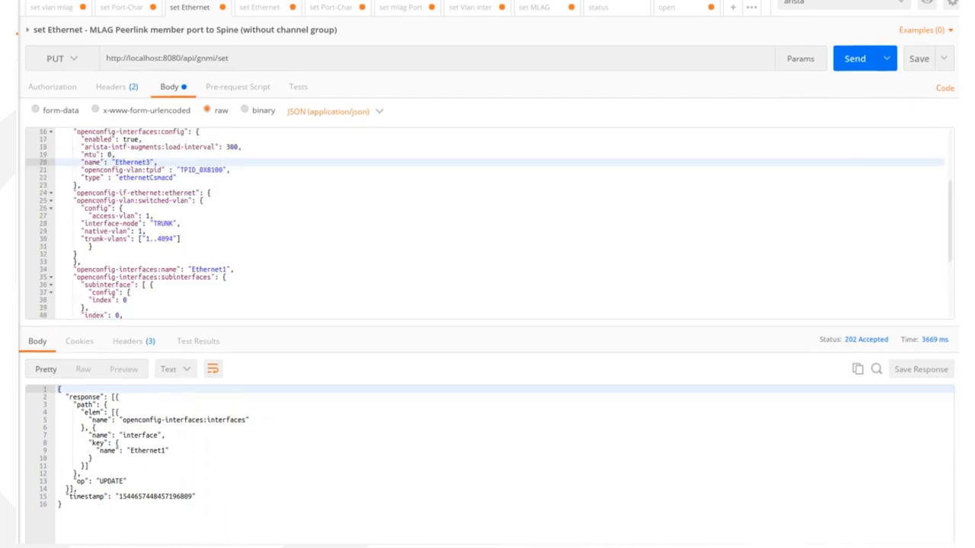
Send trunk settings for Ethernet3 and Ethernet4 and Ethernet3's channel-group 12 assignment
click(858, 57)
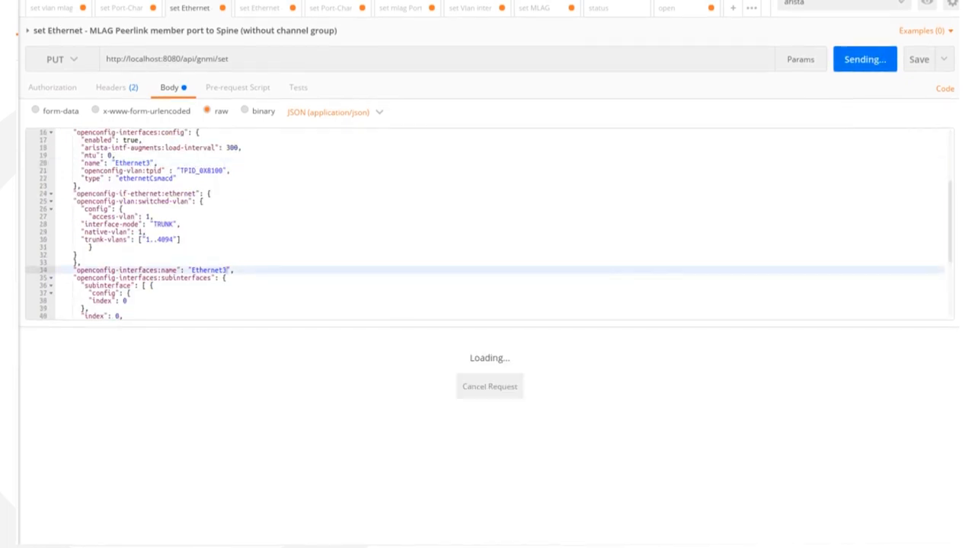
click(262, 9)
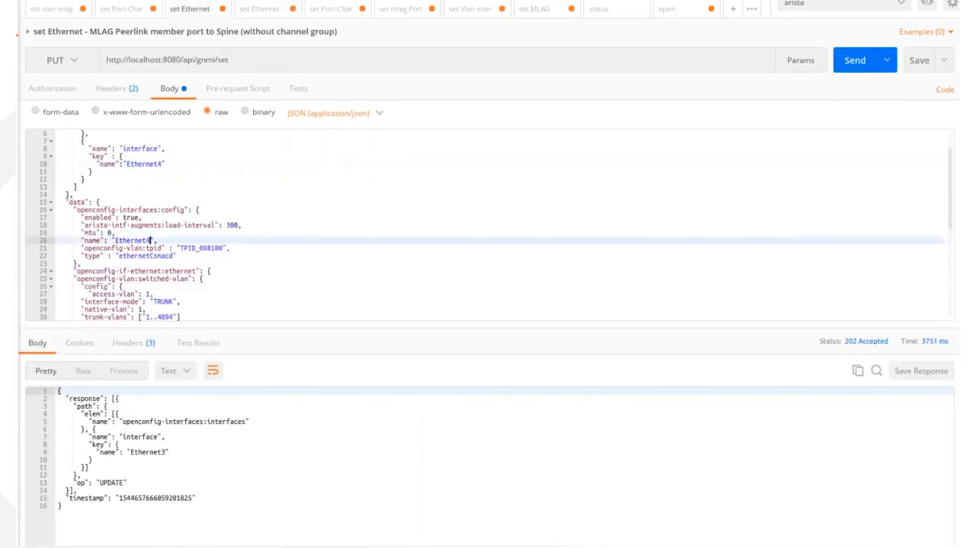
click(859, 58)
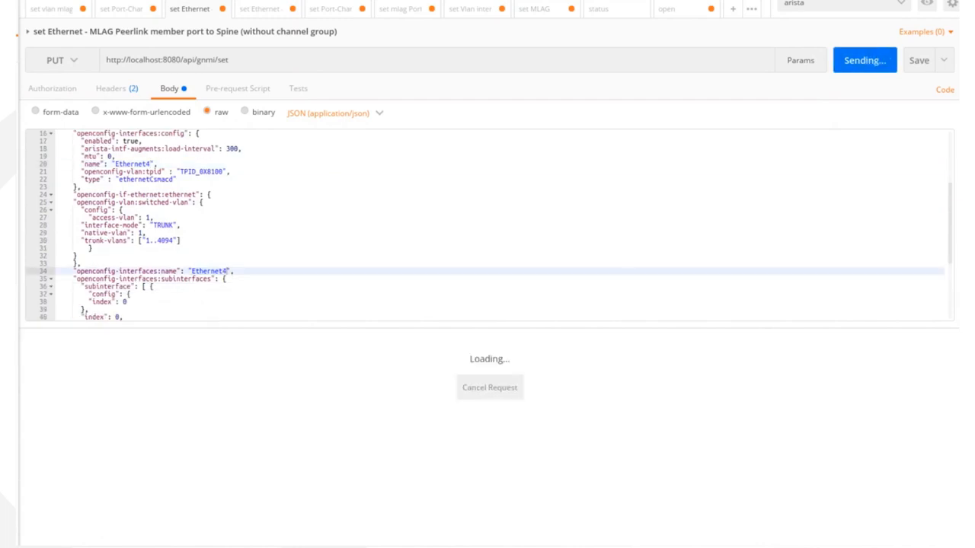
click(262, 9)
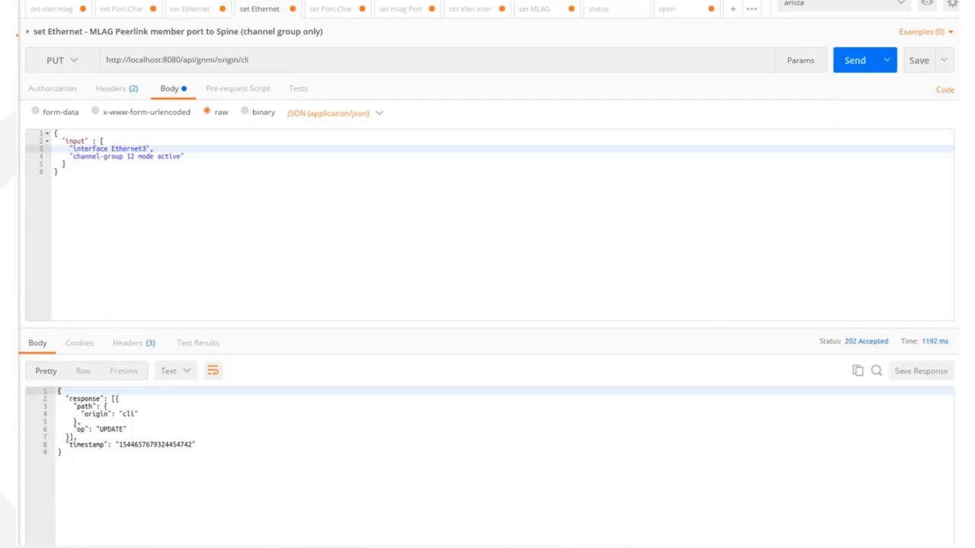
click(472, 9)
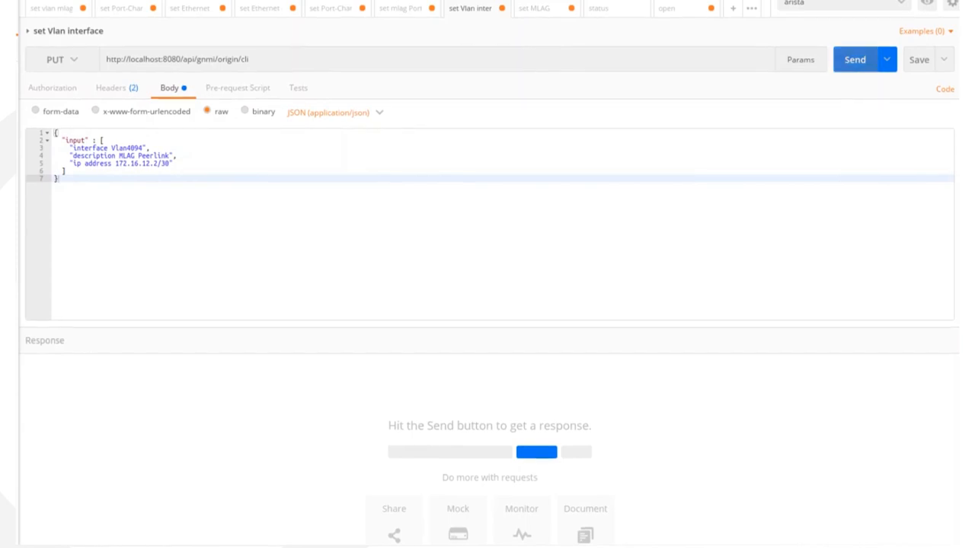
Send the Vlan4094 peer-link interface request and the MLAG domain with peer-link Port-Channel10
click(855, 57)
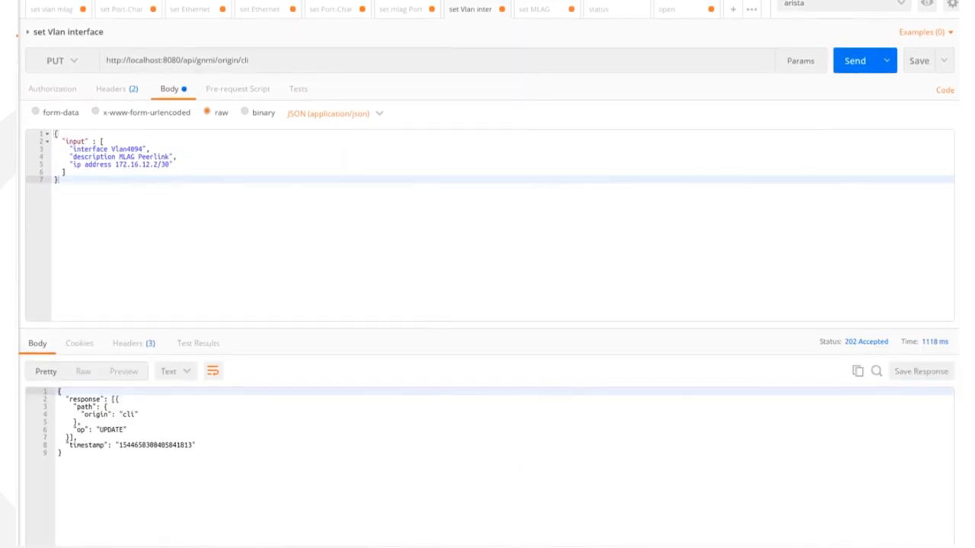
click(538, 10)
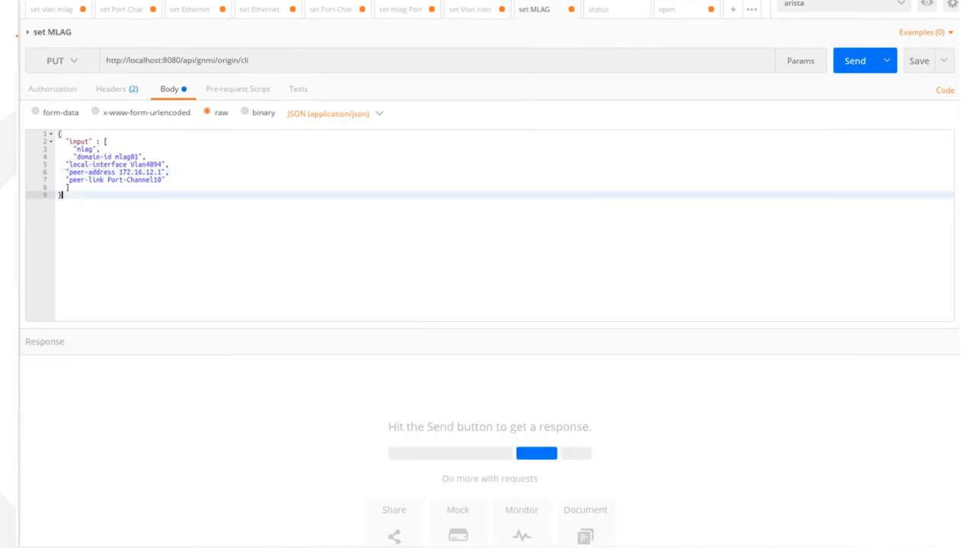
click(865, 60)
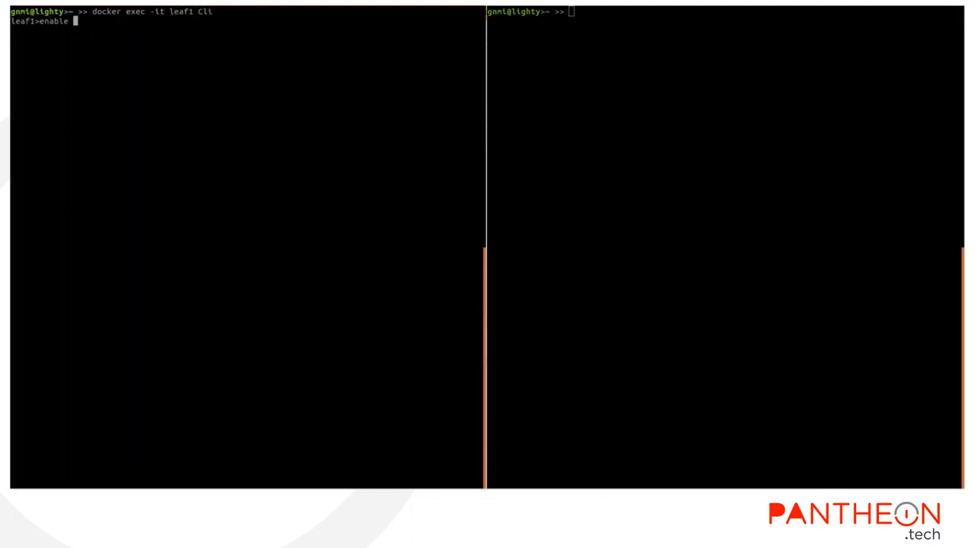
Run show running-config on leaf1 and start docker exec -it leaf2 Cli in the other pane
text(show running-config)
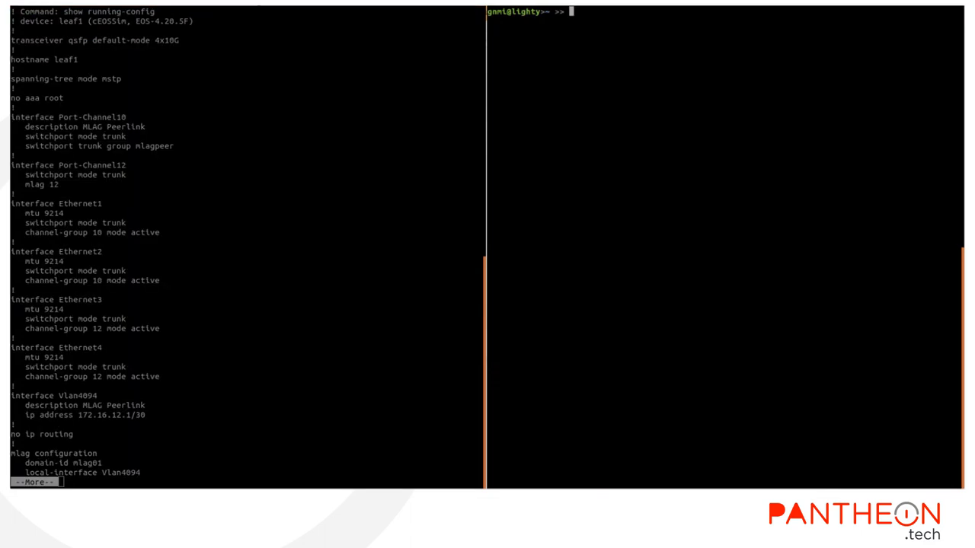
text(docker e)
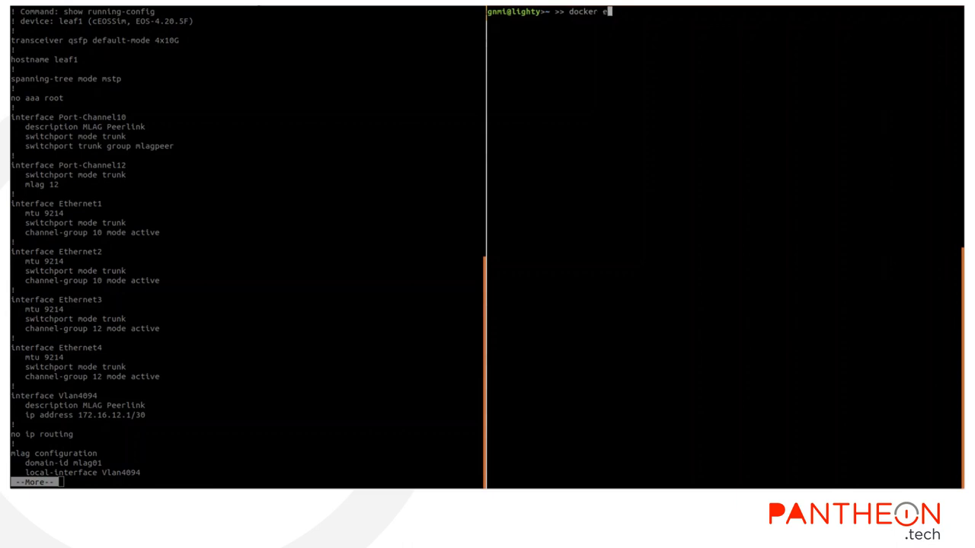
text(xec -it leaf2 Cli)
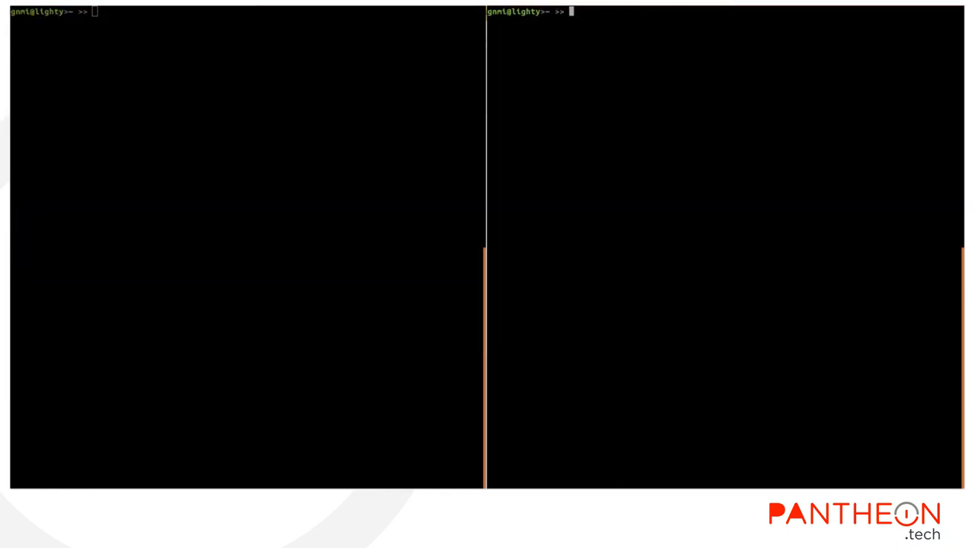
Enter the spine CLIs via docker exec -it and run show running-config in both panes
text(docker exec -it spine2 Cli)
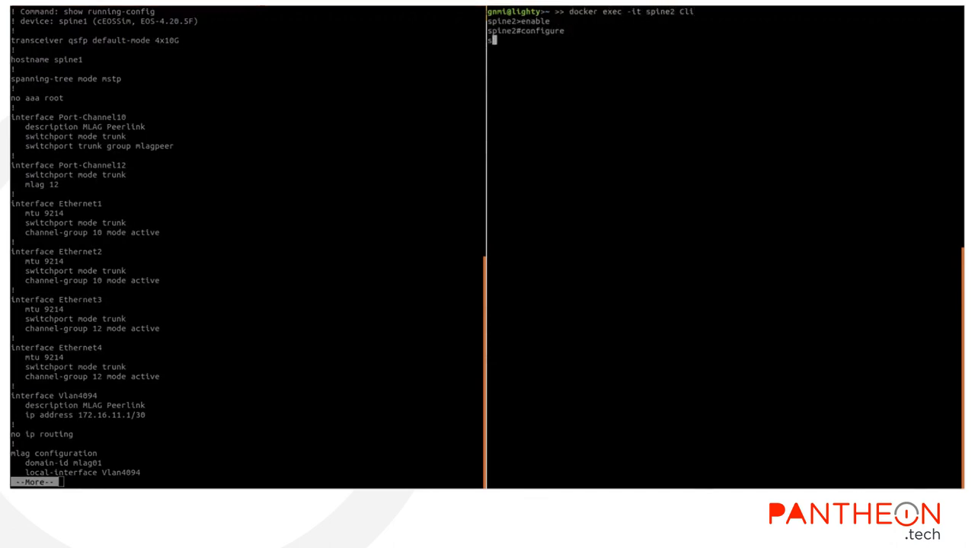
text(show running-config)
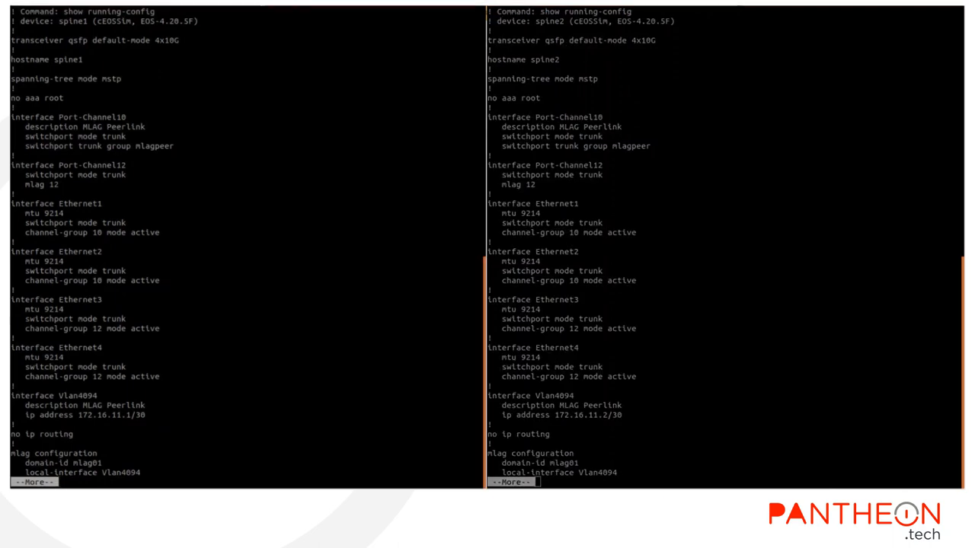